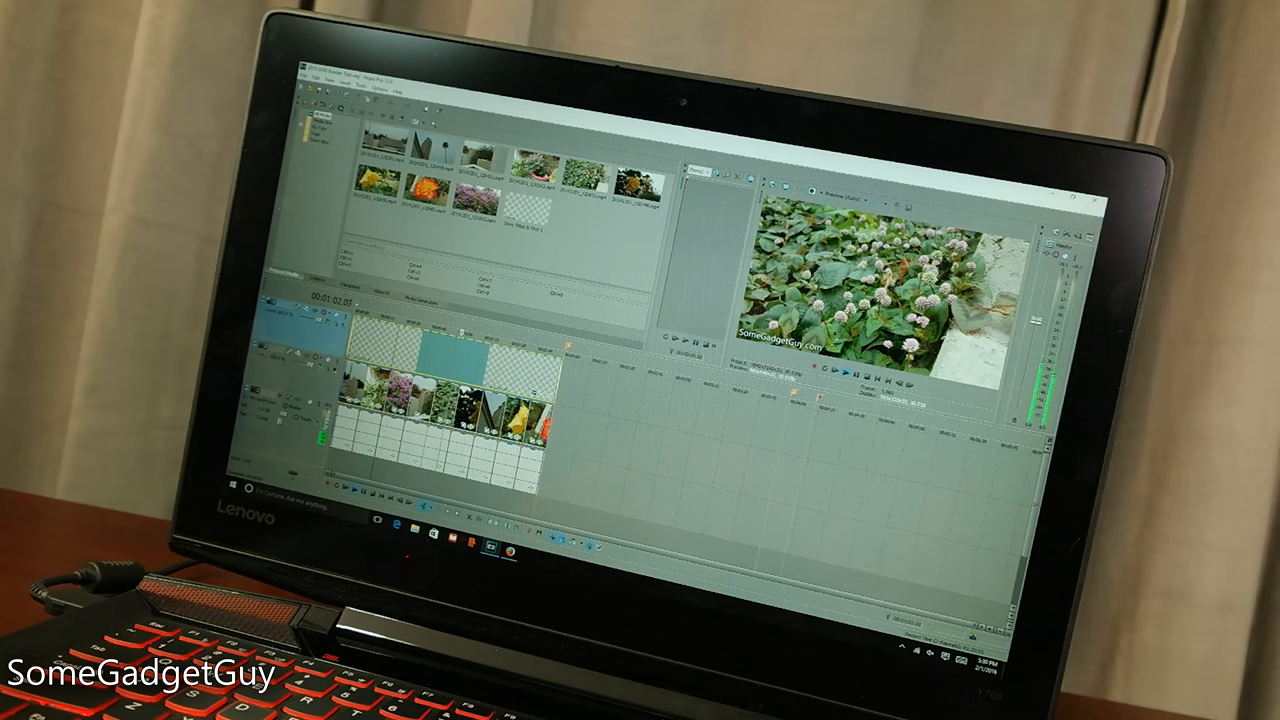
click(378, 506)
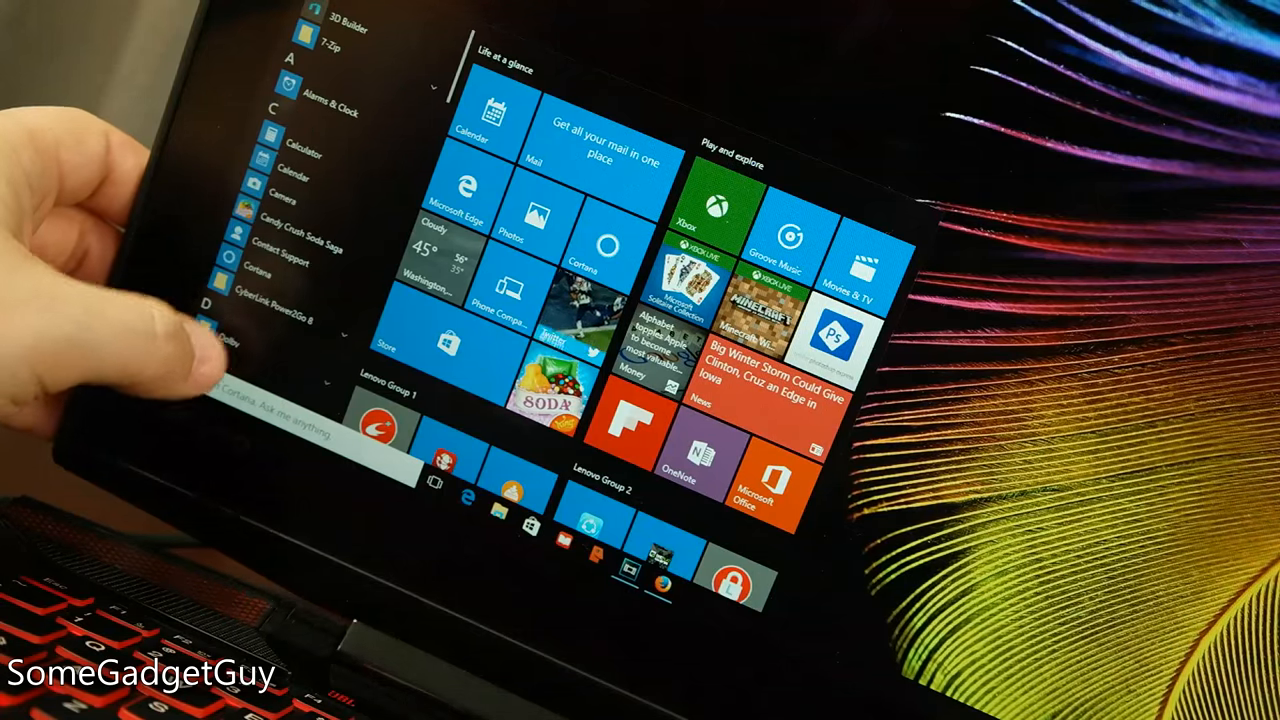